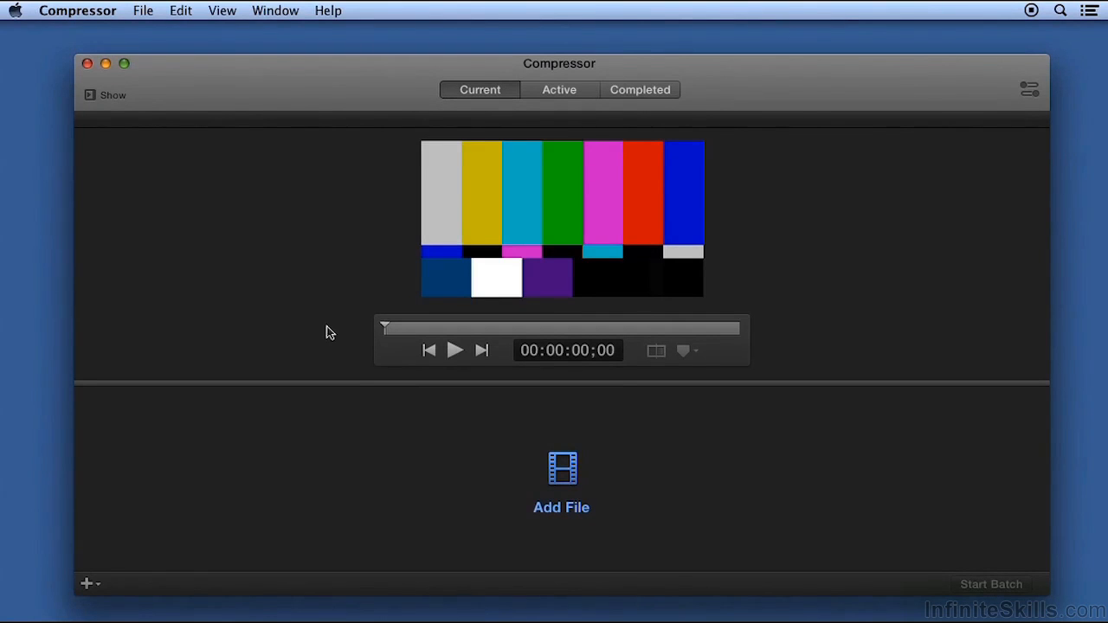
pyautogui.click(561, 480)
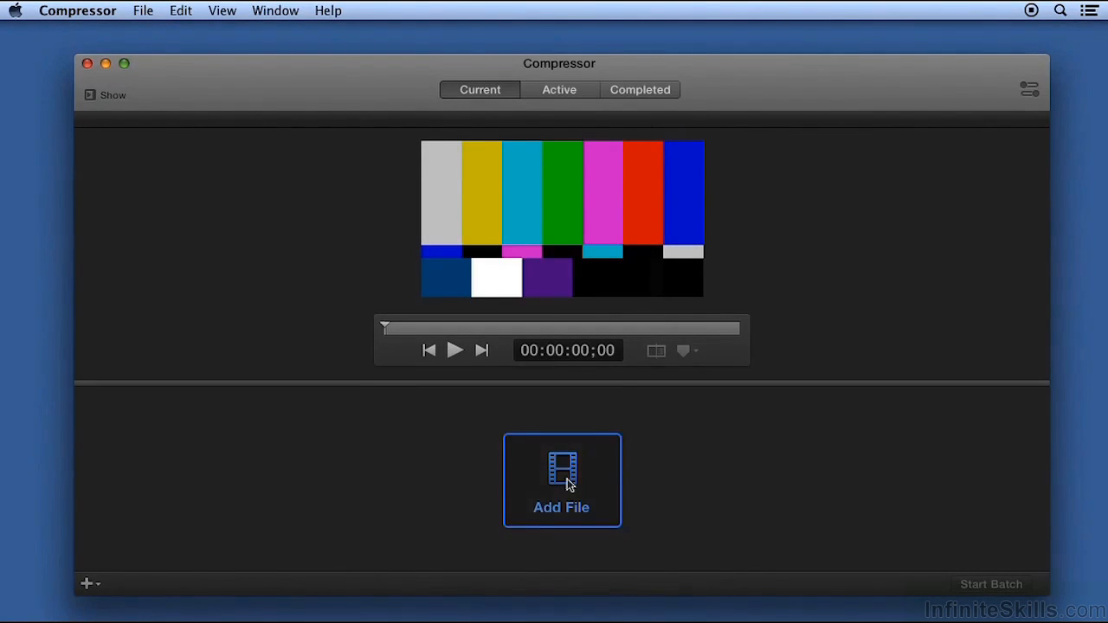
pyautogui.click(561, 480)
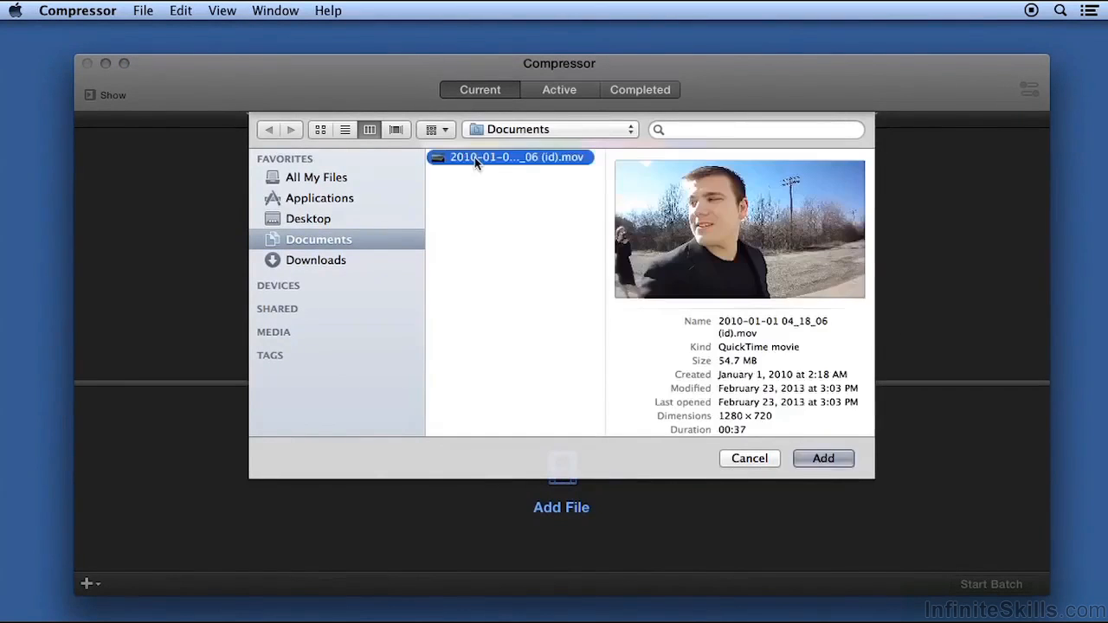
# - Add the movie with the Apple Devices HD (Best Quality) setting, saving to Desktop
pyautogui.click(821, 458)
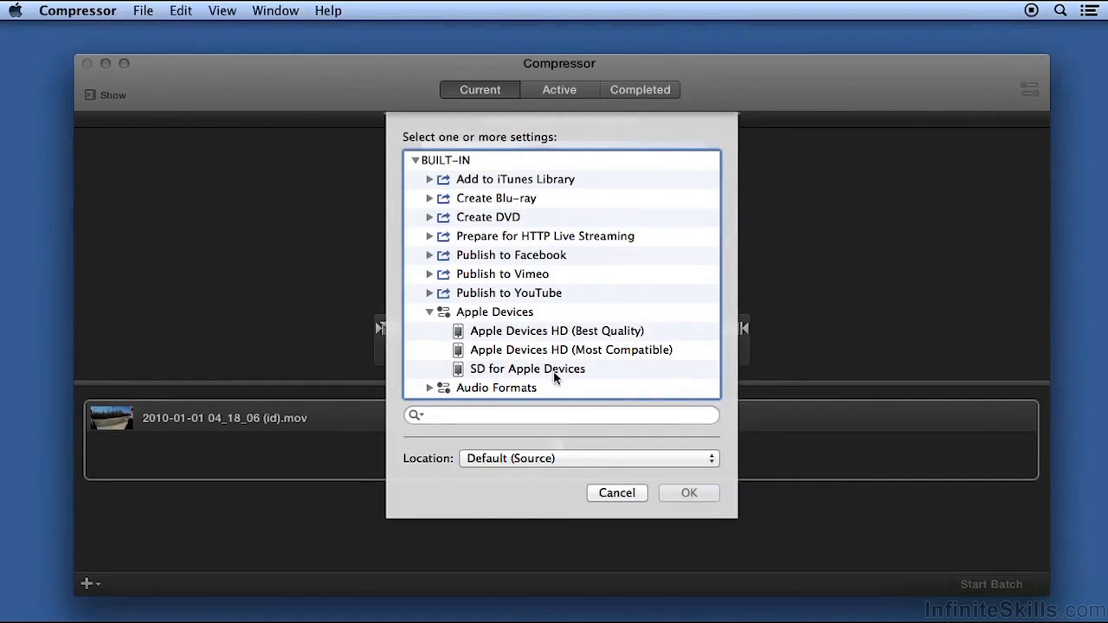
pyautogui.click(556, 331)
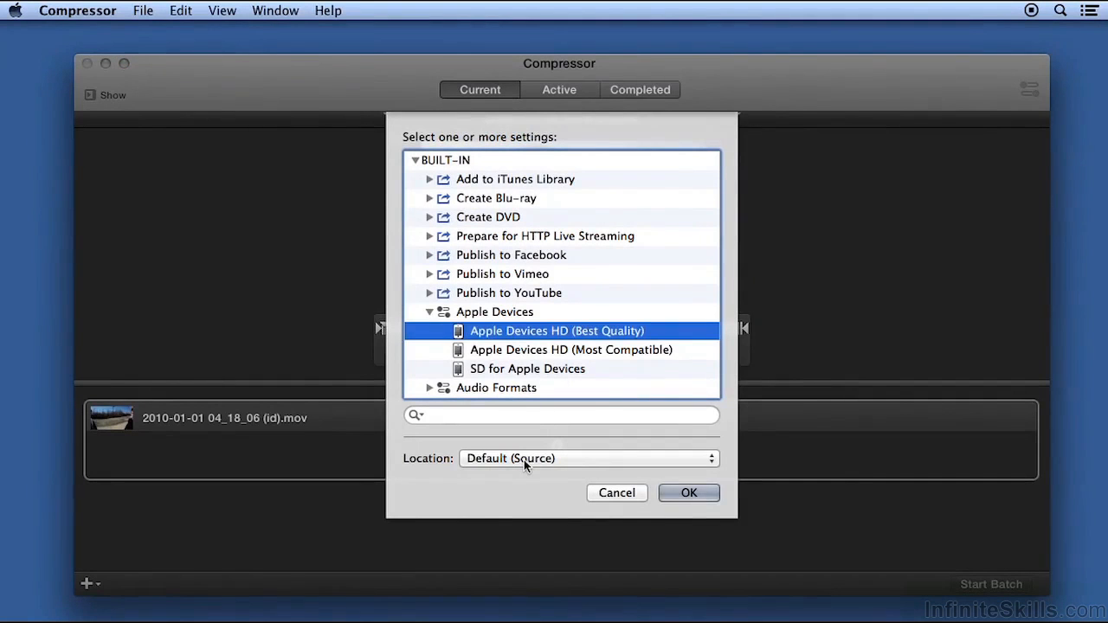
pyautogui.click(588, 458)
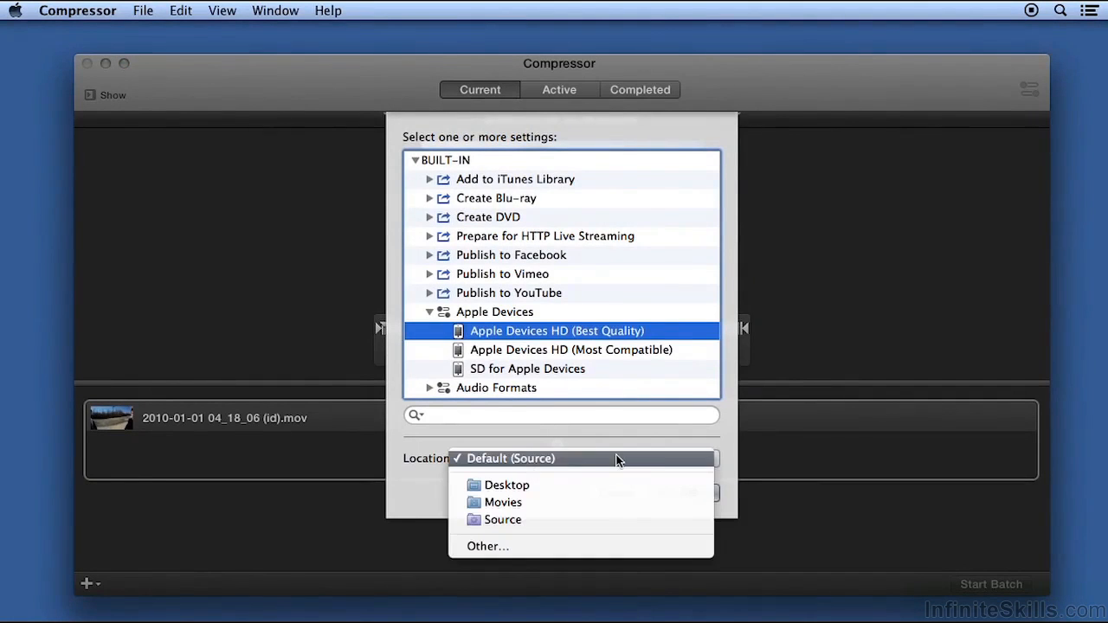
pyautogui.click(507, 485)
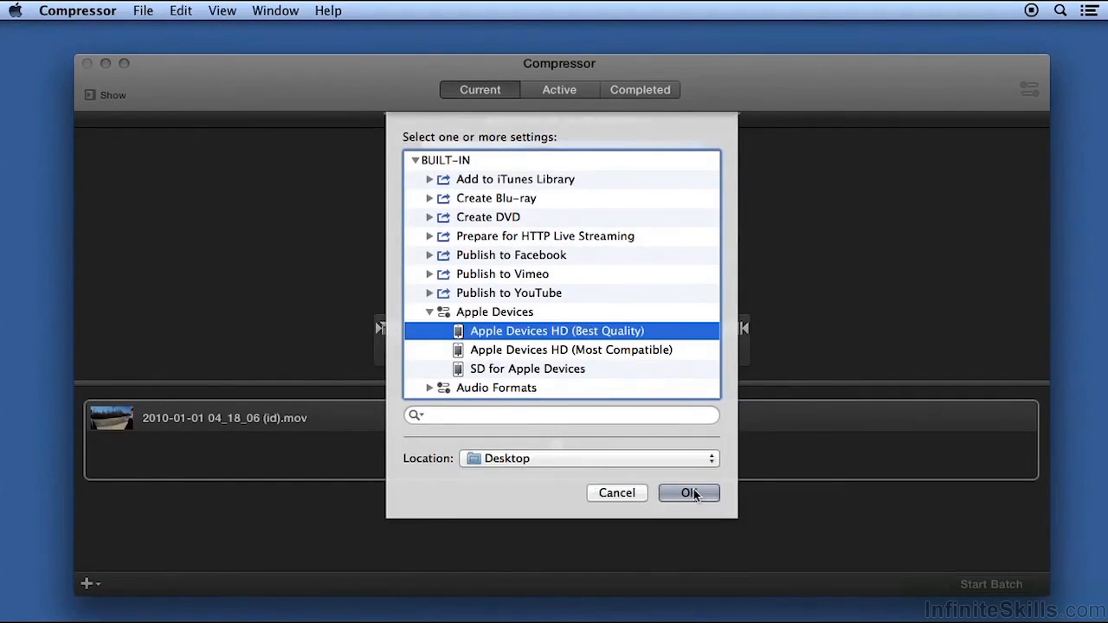
pyautogui.click(688, 492)
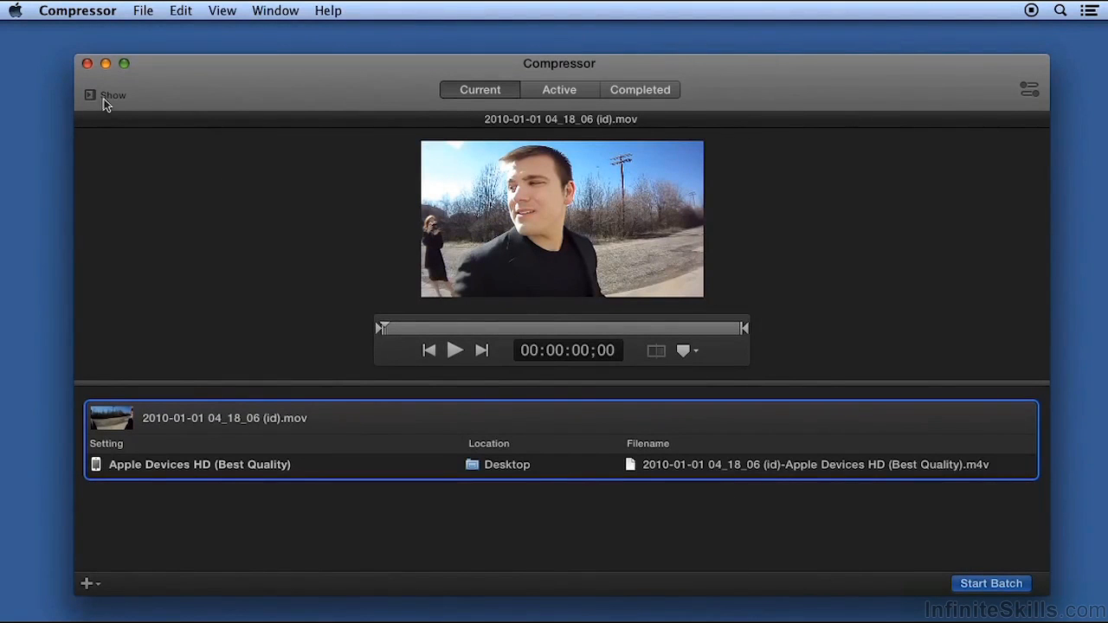
# - Show the Settings sidebar to add an AC3 File output saved to Source
pyautogui.click(90, 96)
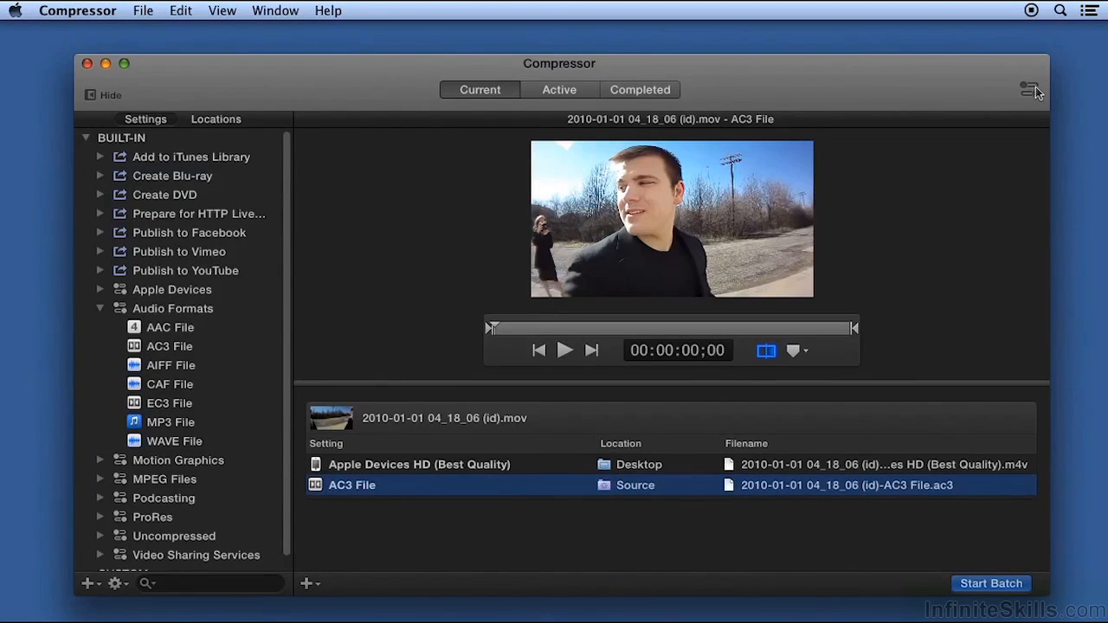
# - Show Batch Properties and start encoding the two-output batch
pyautogui.click(1029, 89)
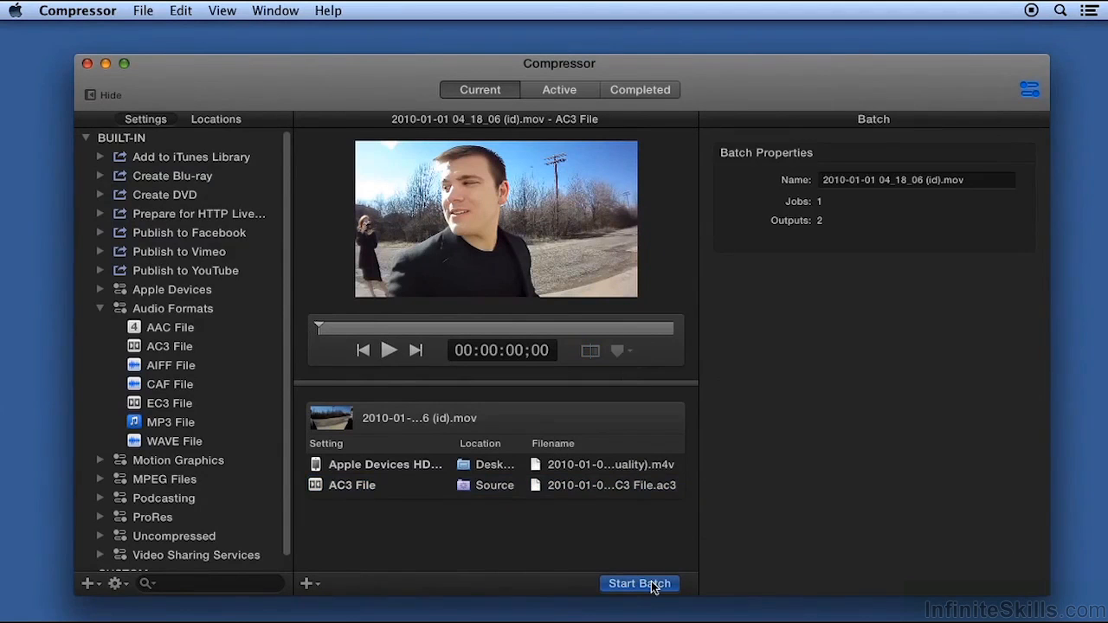
pyautogui.click(638, 582)
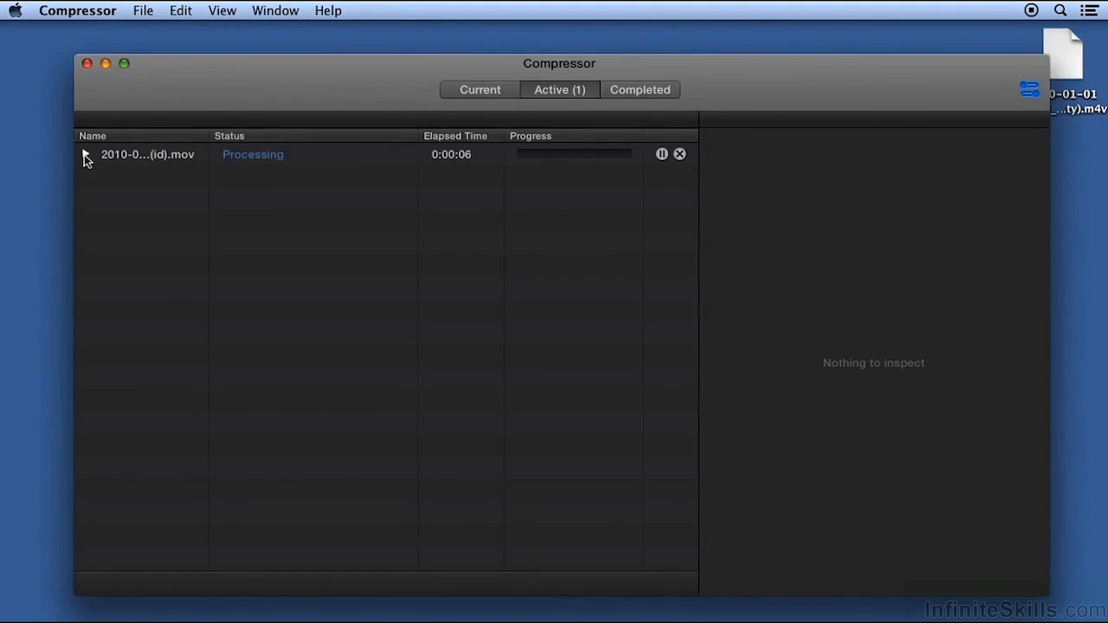
# - Expand the active job's outputs, then view the still-empty Completed list
pyautogui.click(86, 154)
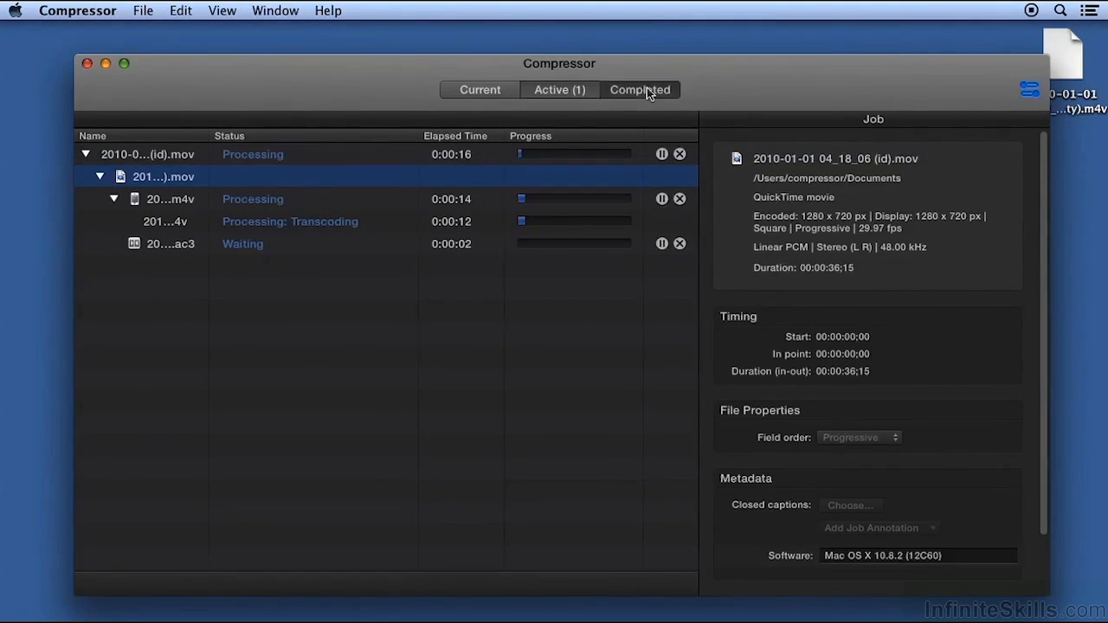
pyautogui.click(640, 89)
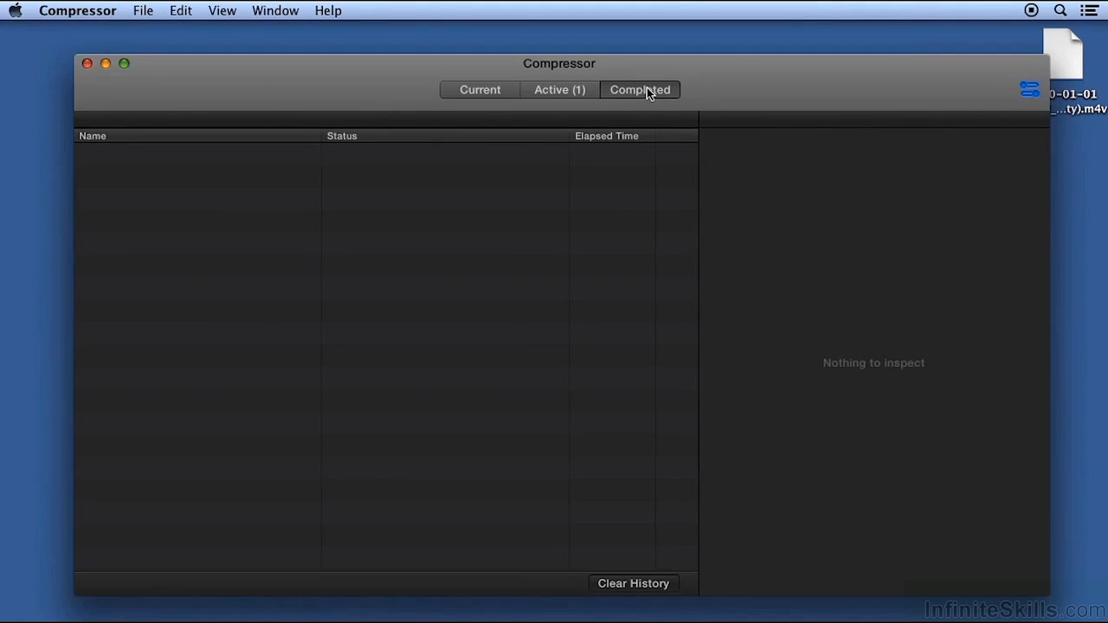